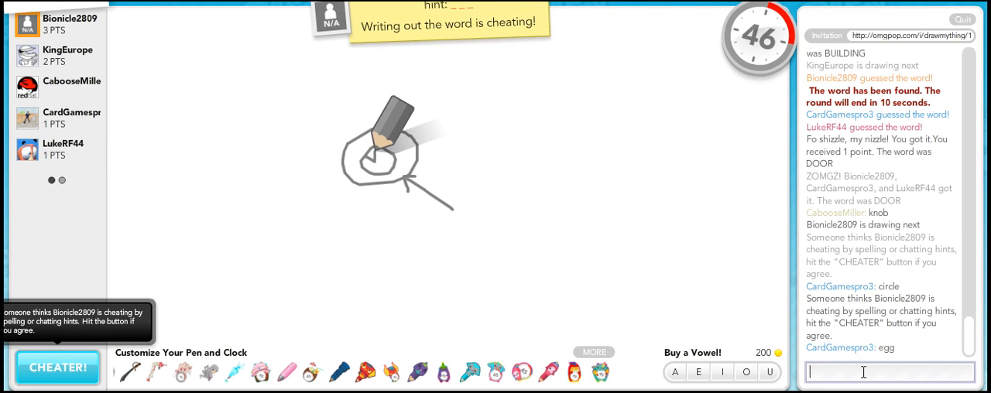
Send the guess 'pop' to the game chat during the eye round
type("pop")
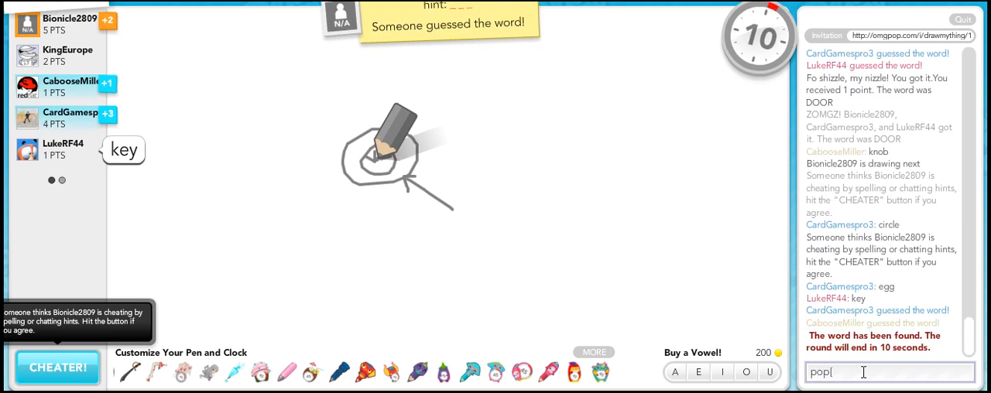
key("enter")
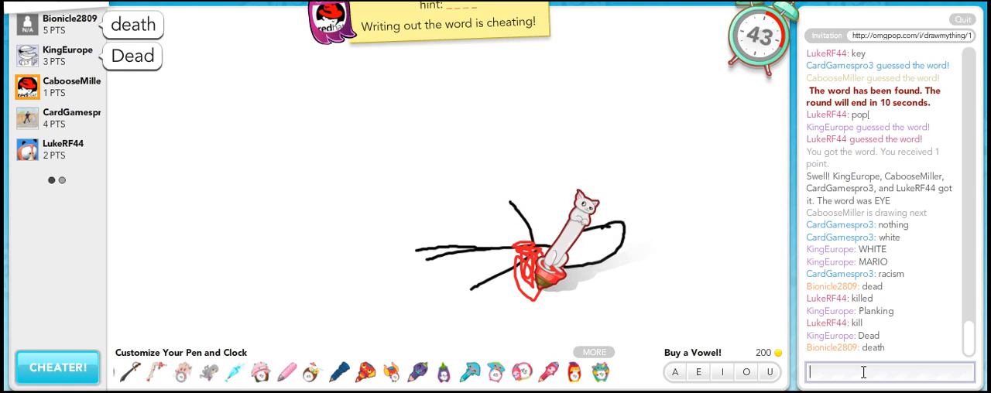
Type the guess 'dead' in chat for the stabbing drawing
type("dead")
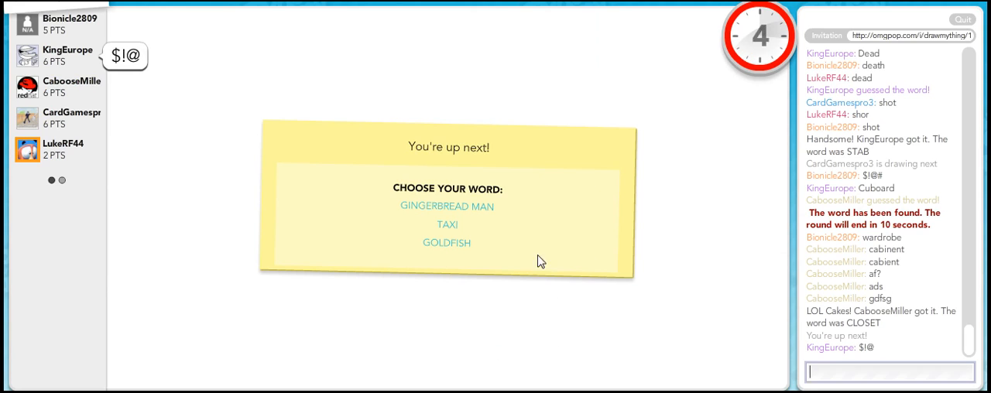
Choose GOLDFISH from the Choose Your Word card
left_click(447, 243)
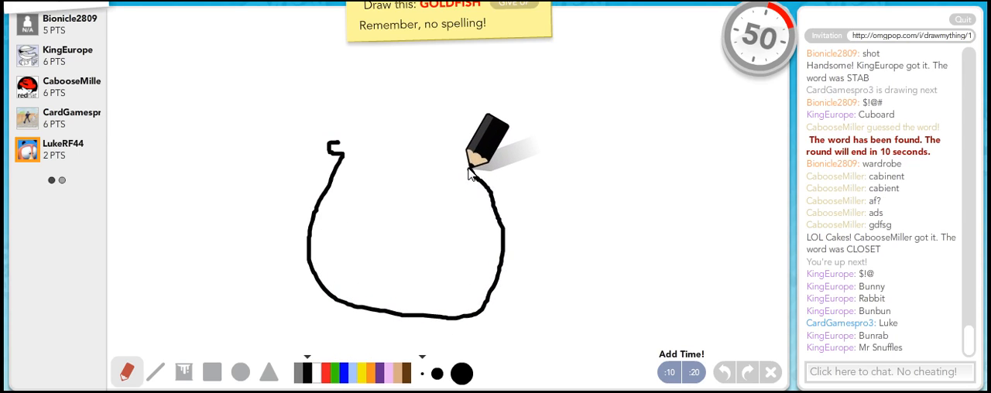
Extend the fishbowl outline, then click into the chat input
left_click_drag(473, 170, 360, 143)
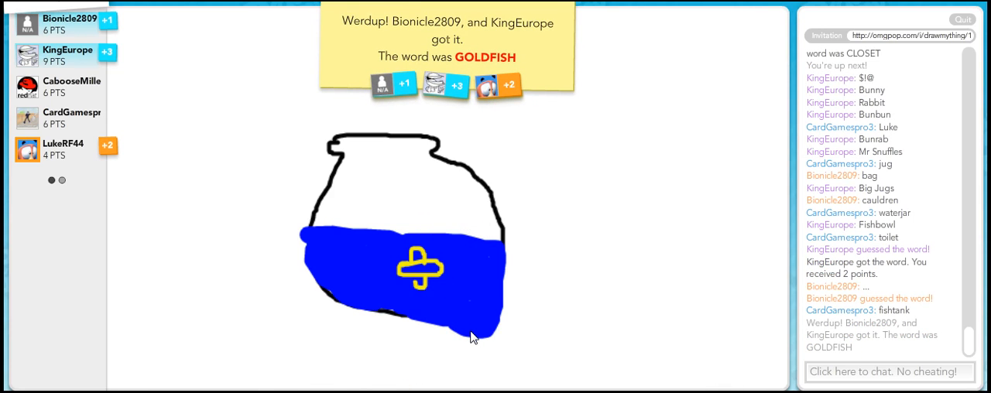
left_click(889, 372)
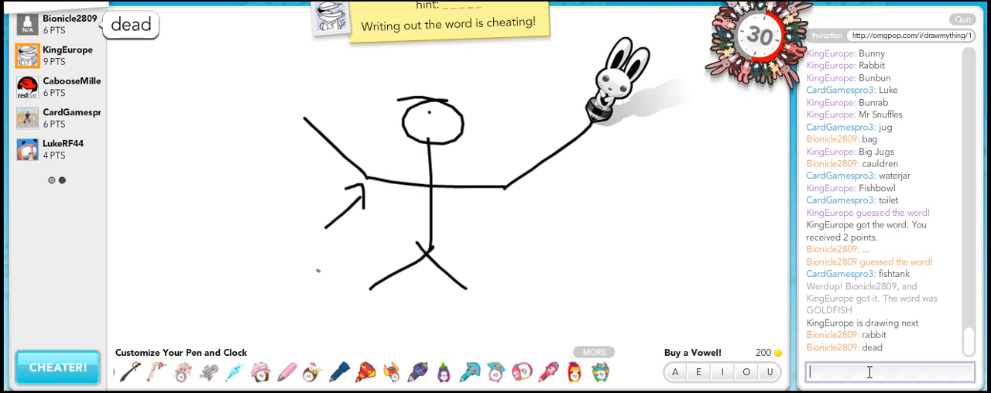
type("eblow")
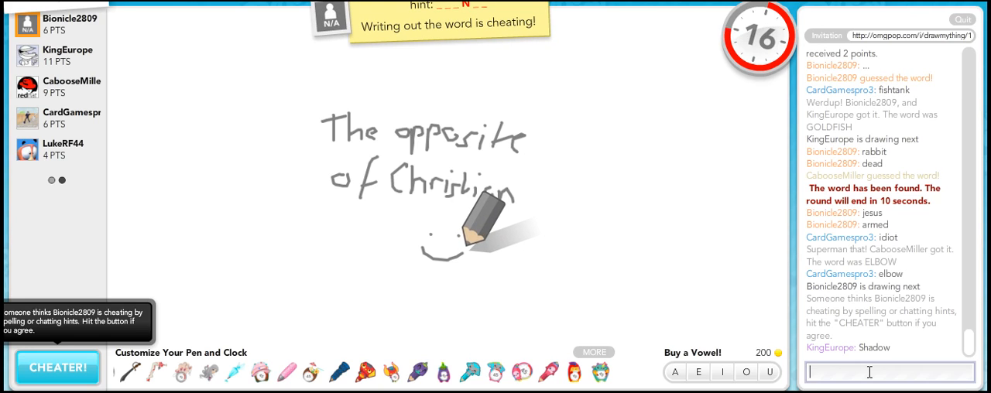
Type the chat guesses 'sir', 'black people' and 'sk'
type("sir")
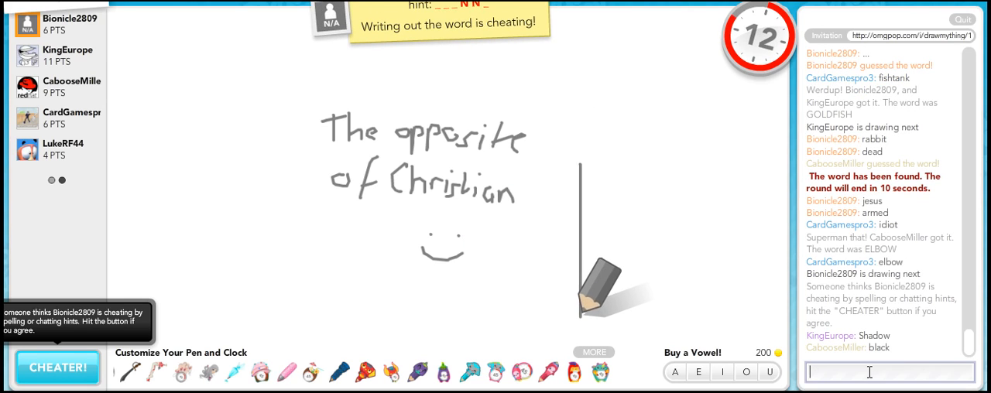
type("black people")
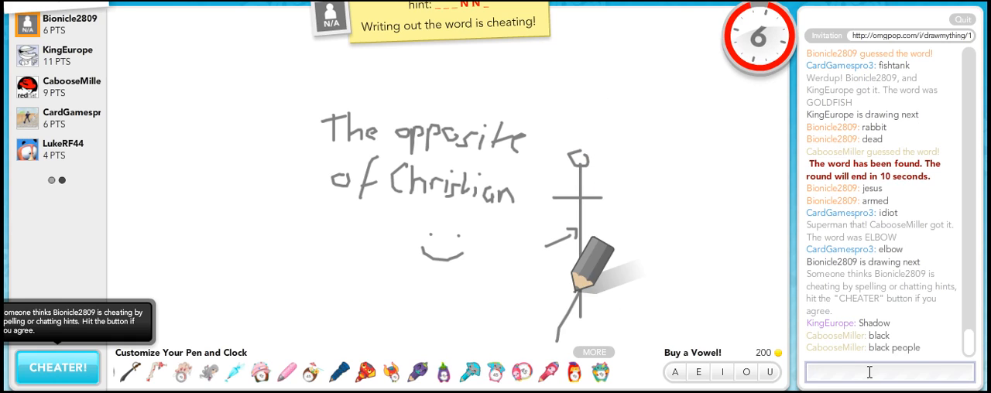
type("sk")
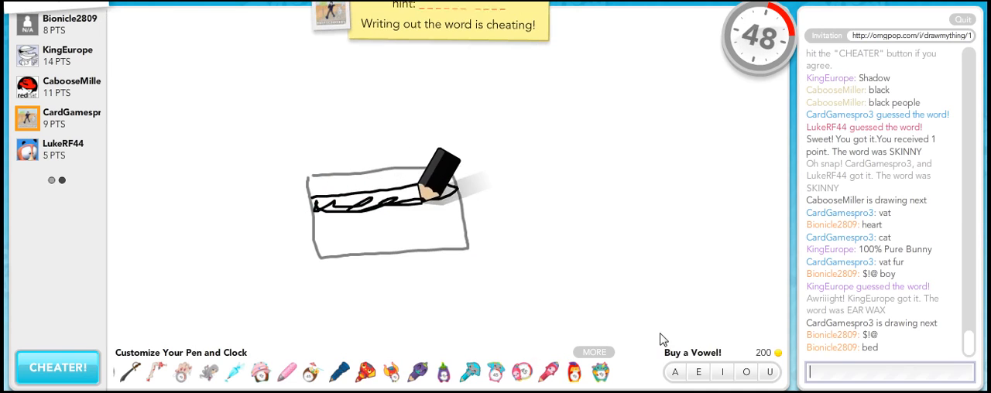
Post the guesses 'oenis' and 'video tape' in chat for the card sketch
type("oenis")
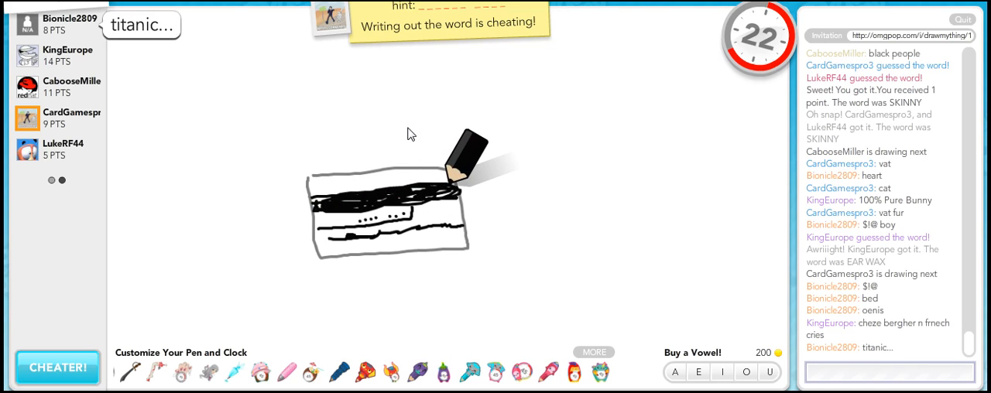
type("video tape")
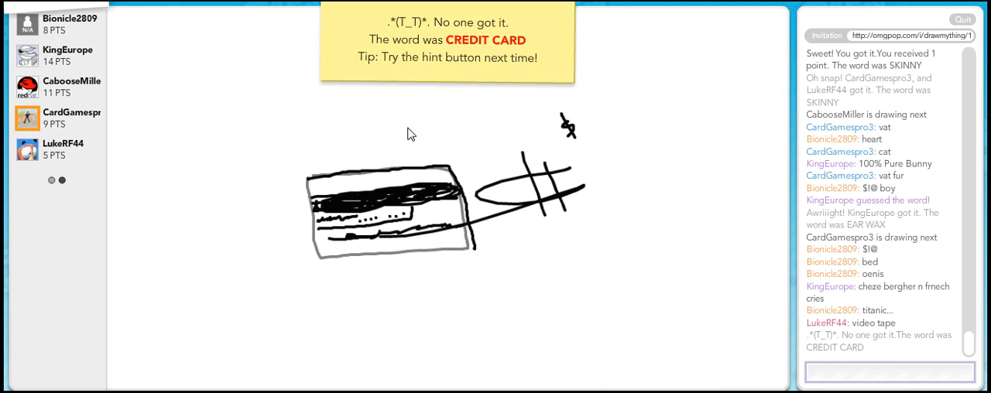
left_click(889, 372)
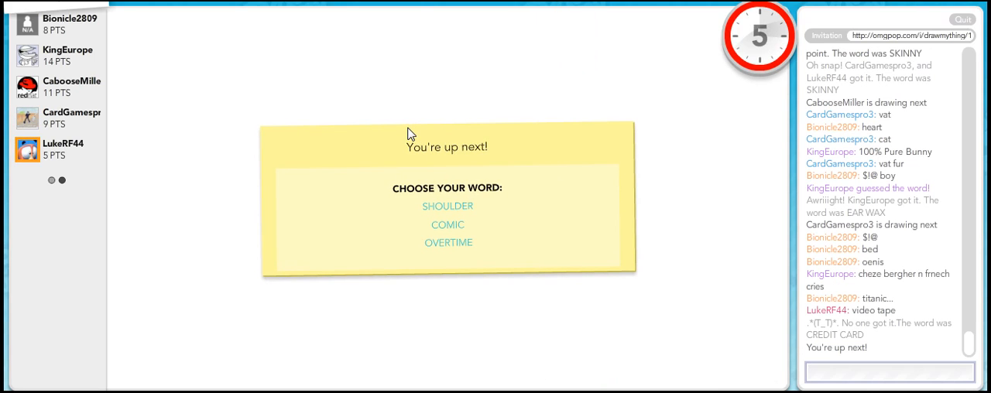
Choose SHOULDER and draw the figure's shoulders and body outline
left_click(447, 206)
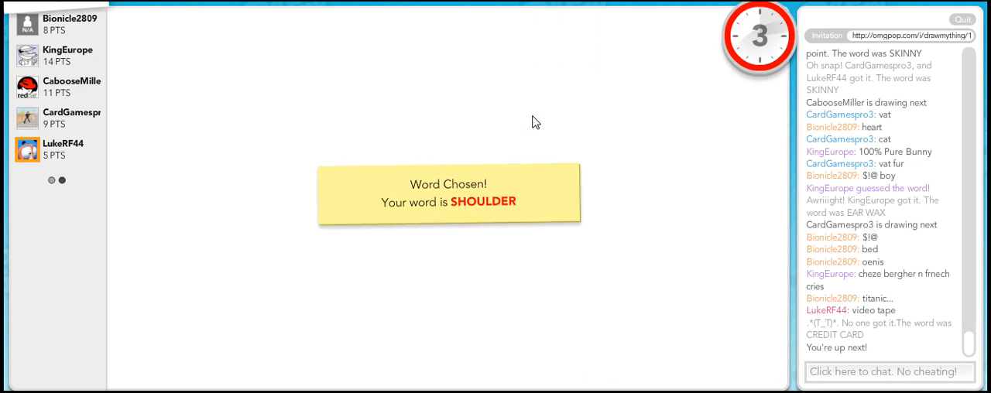
mouse_move(433, 139)
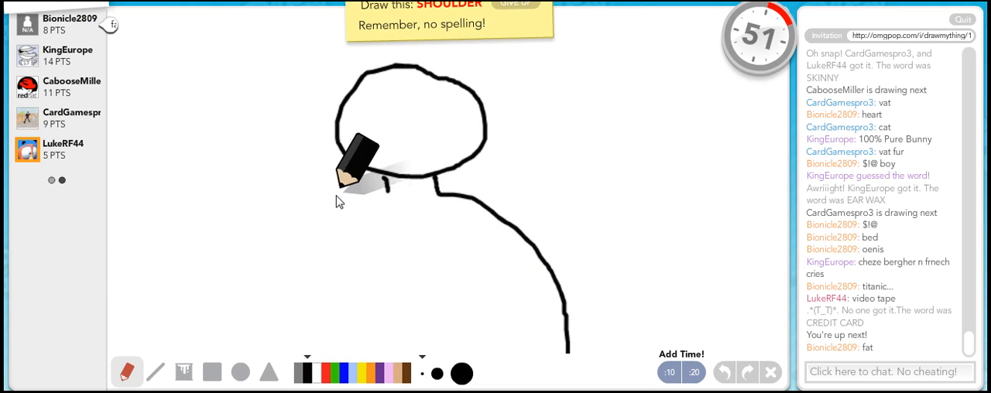
left_click_drag(356, 178, 283, 318)
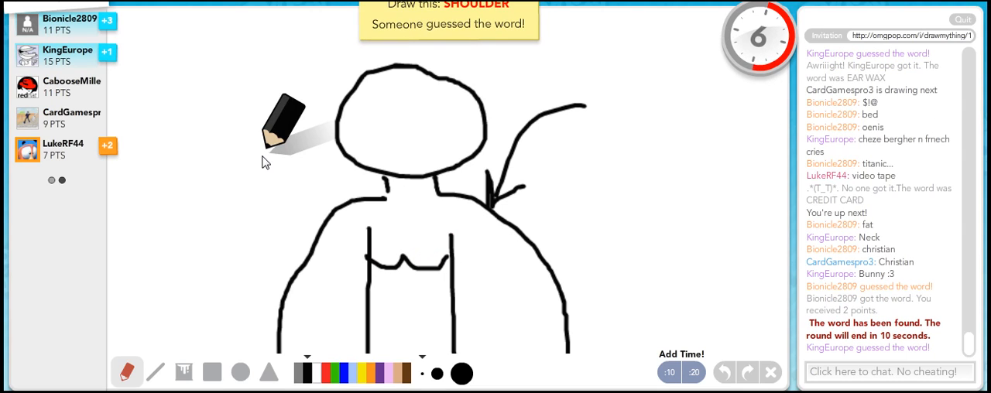
mouse_move(403, 267)
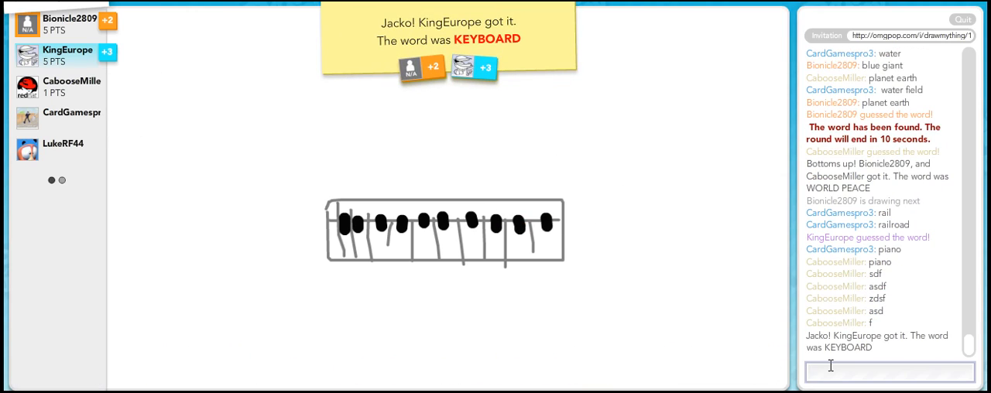
Click the chat input once the KEYBOARD round has ended
left_click(891, 372)
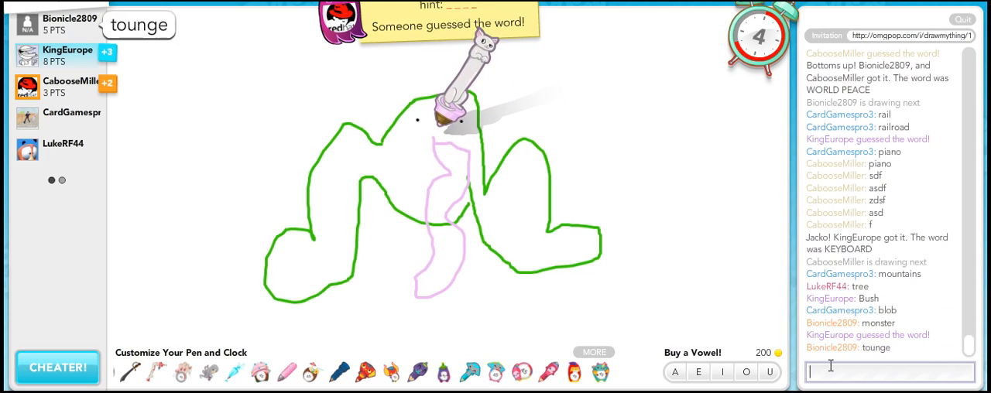
Type 'bush' as a guess for the green blob drawing
type("bush")
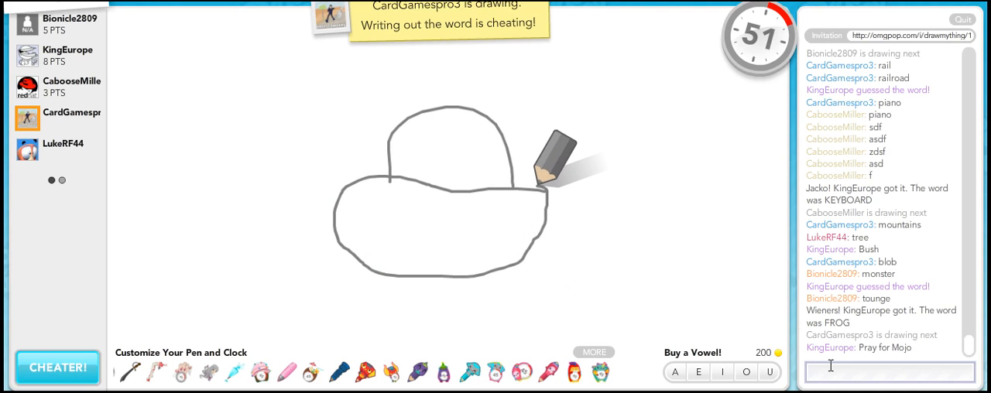
Send 'spacesh' as the spaceship guess for the grey hat-shaped drawing
type("spacesh")
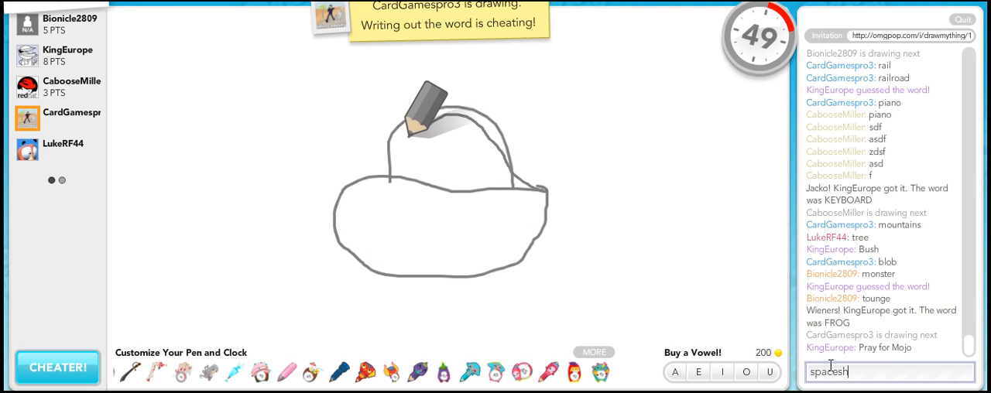
key("enter")
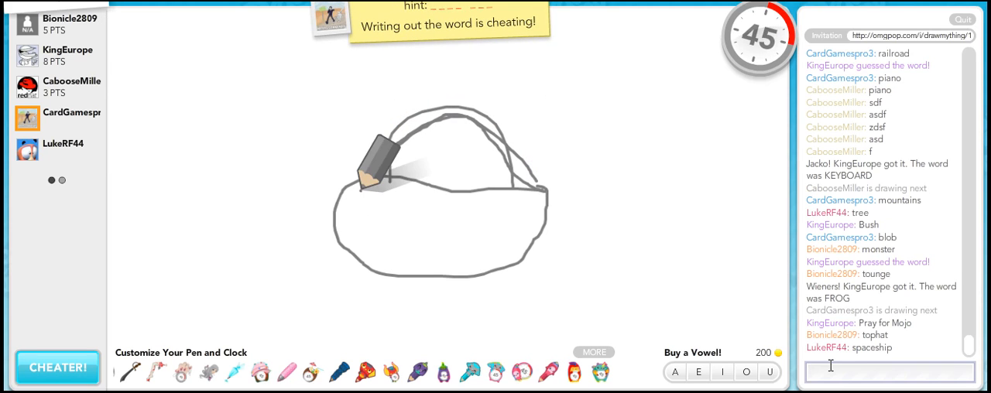
left_click_drag(380, 162, 554, 171)
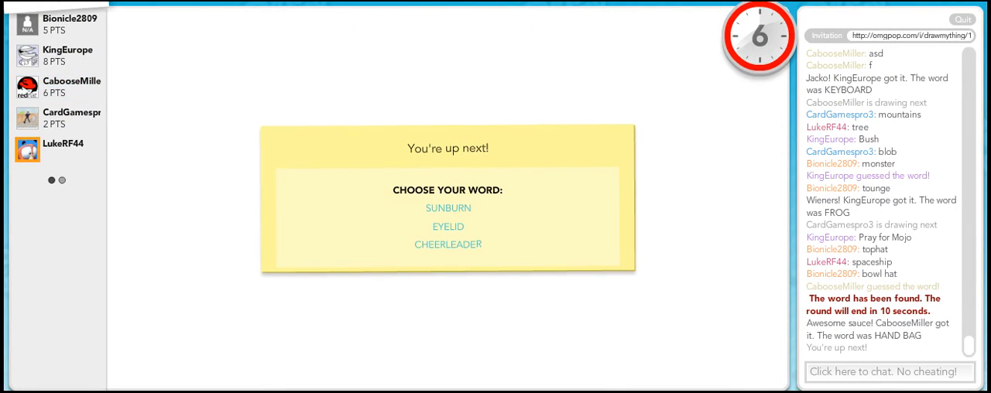
Choose EYELID as the word and draw a large oval eye outline
left_click(889, 371)
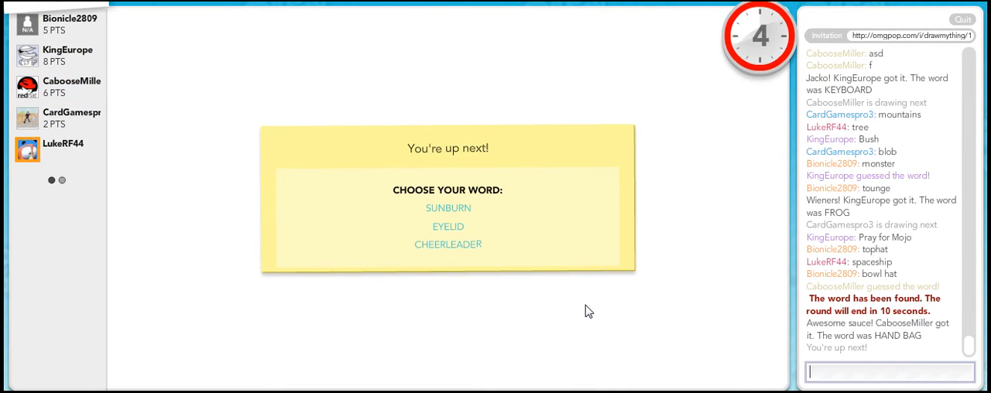
mouse_move(447, 244)
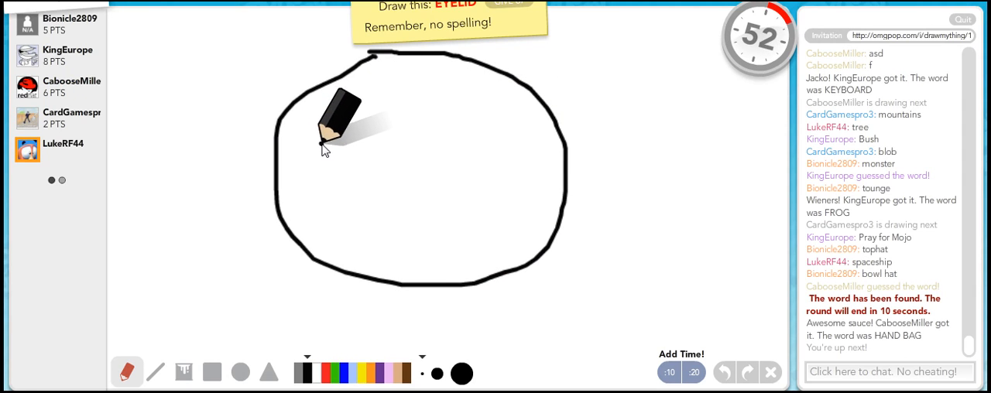
left_click_drag(324, 150, 379, 166)
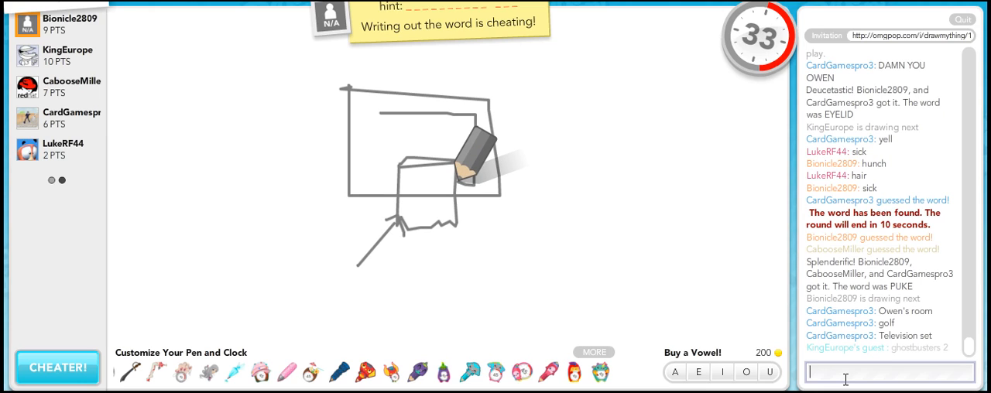
Post the guess 'computer set' and then a string of gibberish in chat
type("computer set")
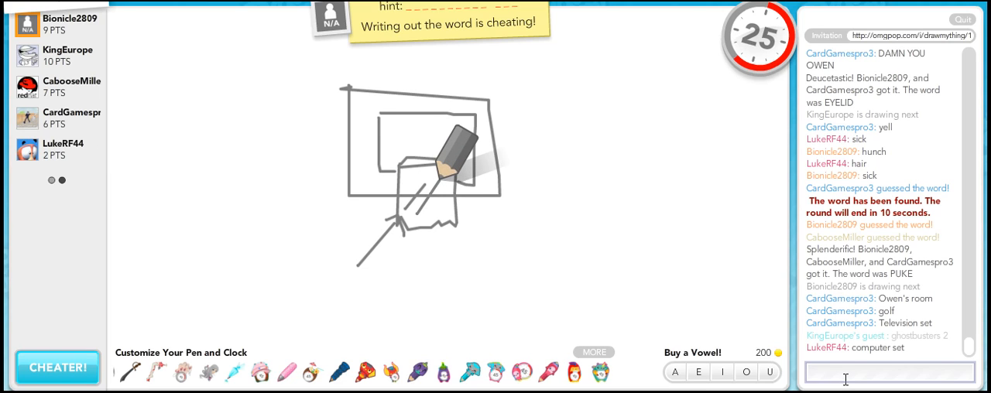
type("finsafoindfooihsdf lohusd")
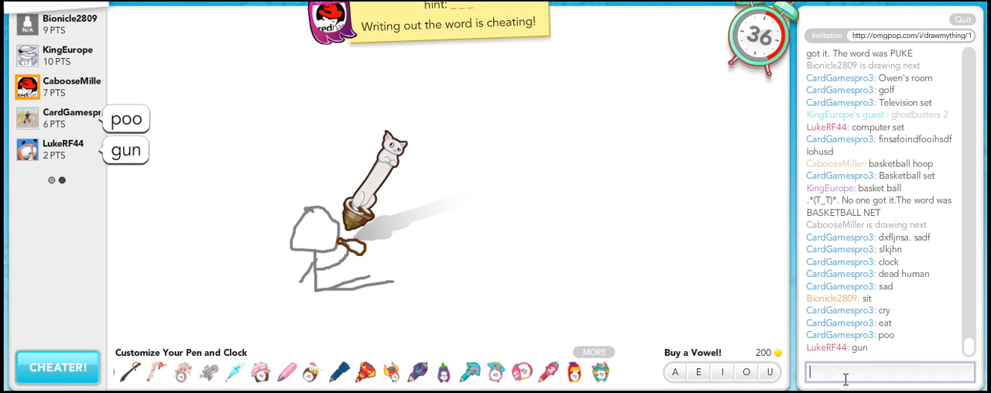
Type 'fud' as a chat guess during another player's round
type("fud")
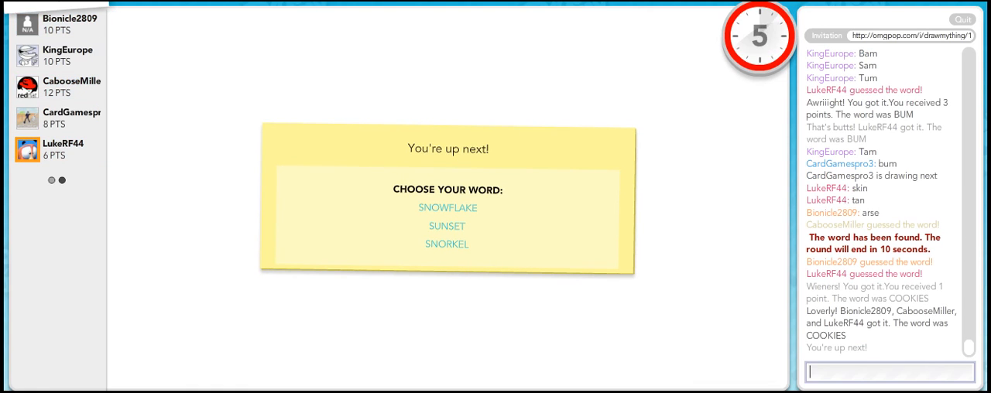
mouse_move(471, 231)
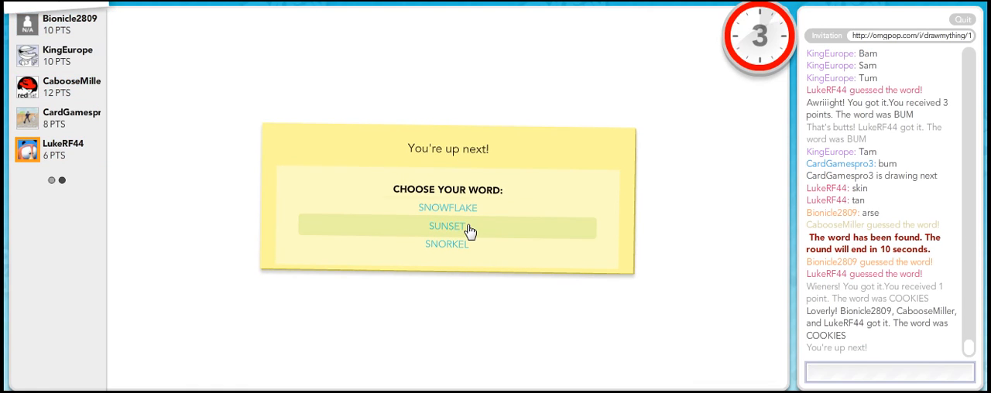
Pick SNOWFLAKE from the SNOWFLAKE, SUNSET, SNORKEL word choices
left_click(448, 208)
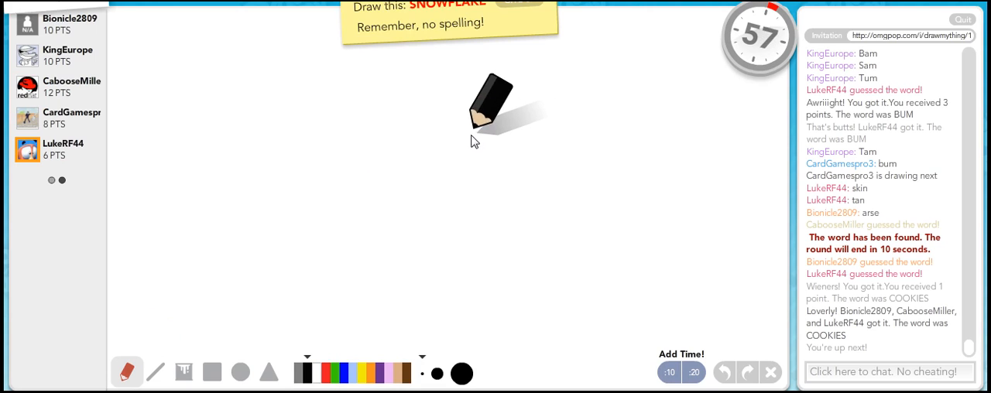
mouse_move(235, 240)
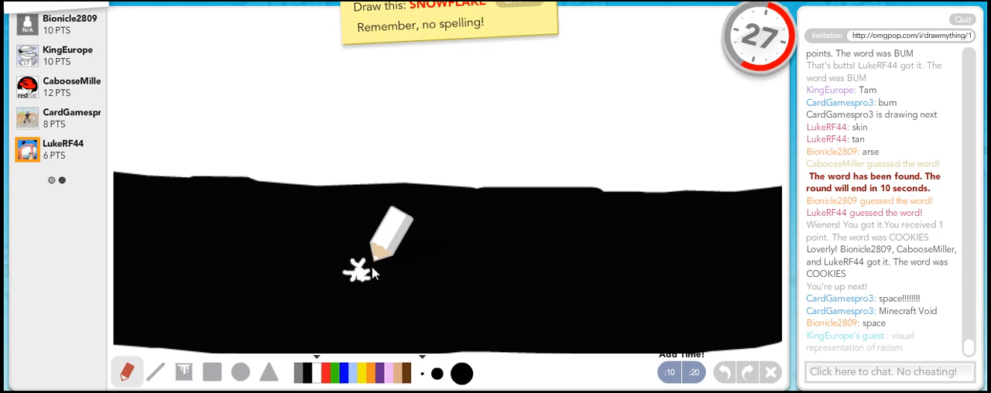
Switch the pen colour to white for drawing flakes on the black background
left_click(398, 374)
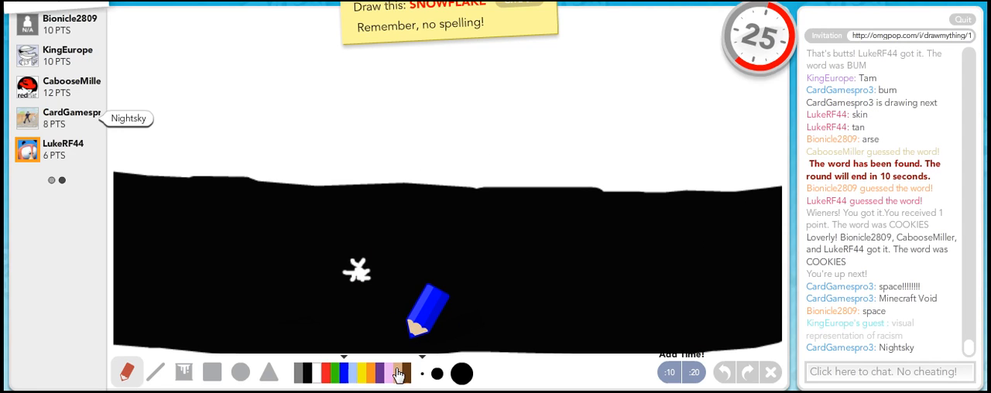
left_click(395, 373)
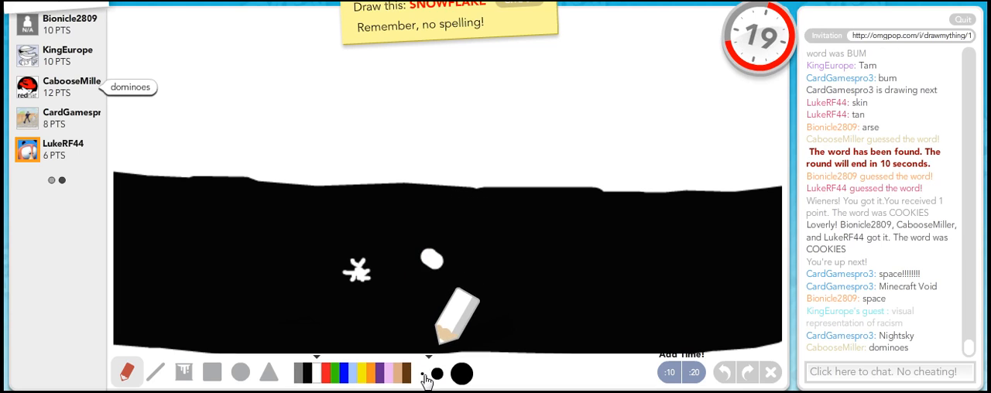
mouse_move(446, 275)
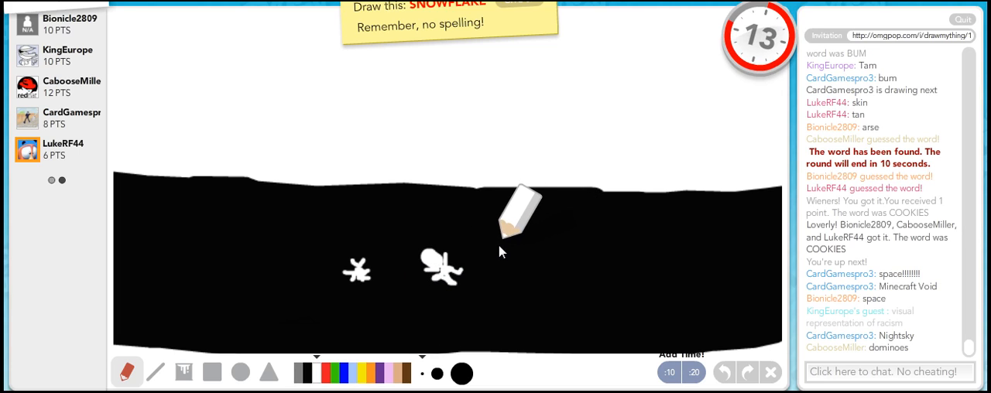
mouse_move(500, 262)
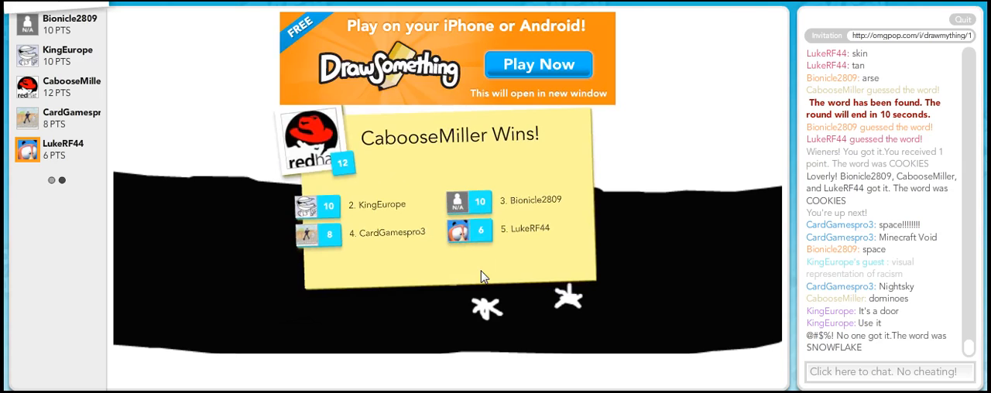
mouse_move(674, 302)
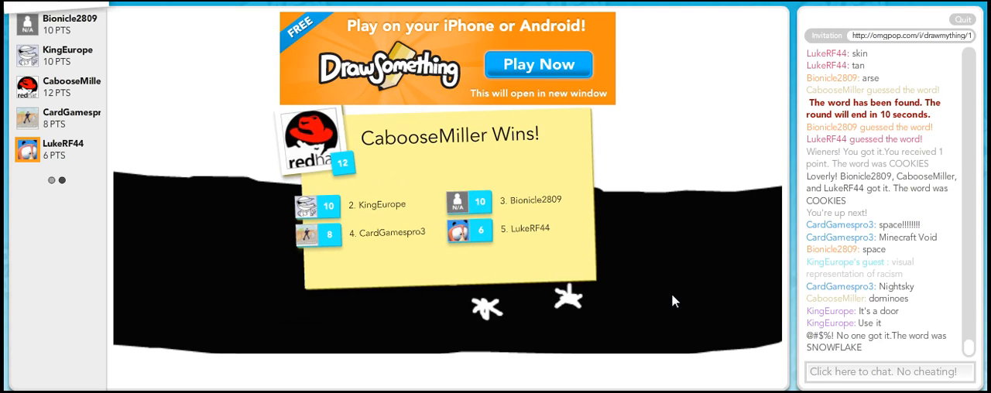